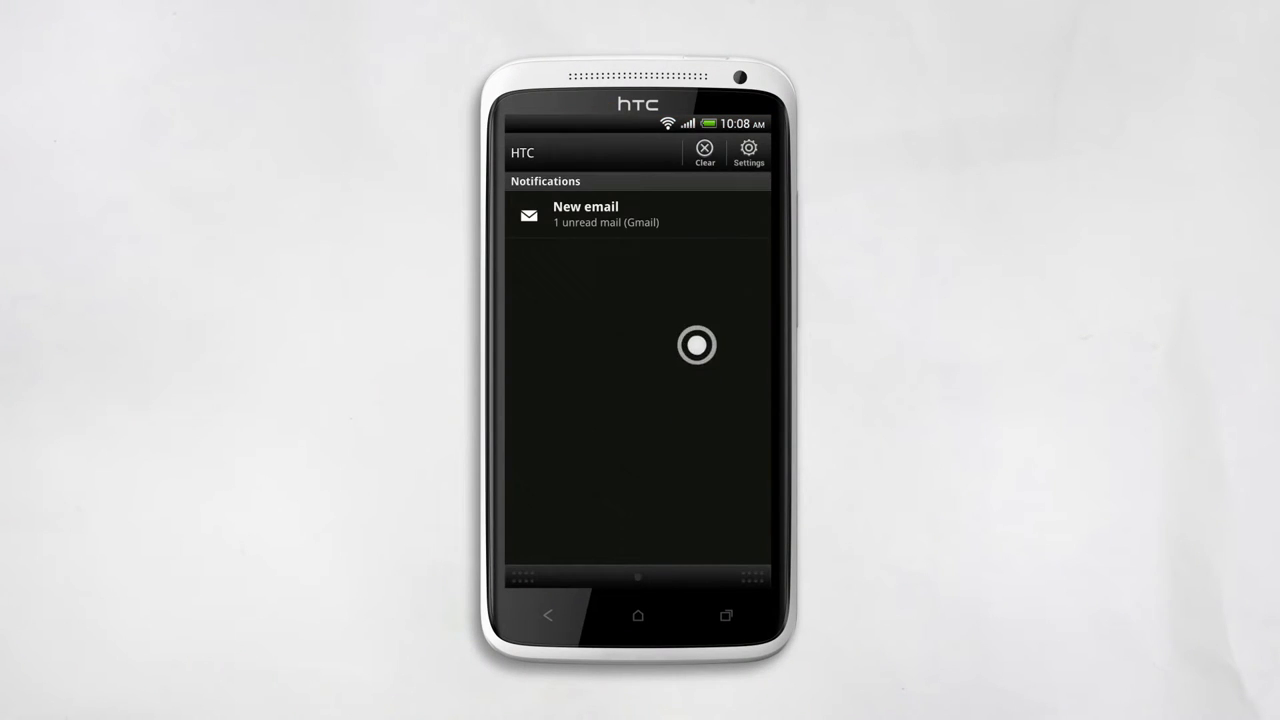
Step: Open Settings from the notification panel and go to the Security page
{"action": "left_click", "coordinate": [748, 150]}
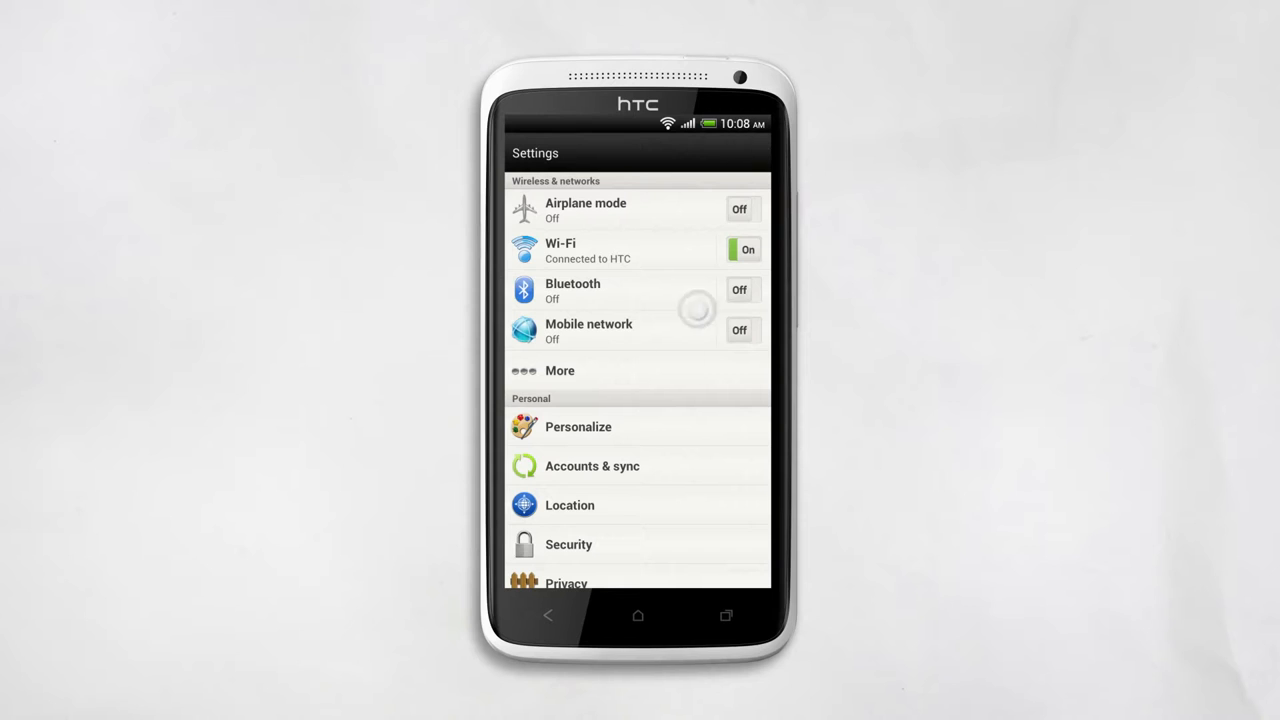
{"action": "left_click", "coordinate": [569, 544]}
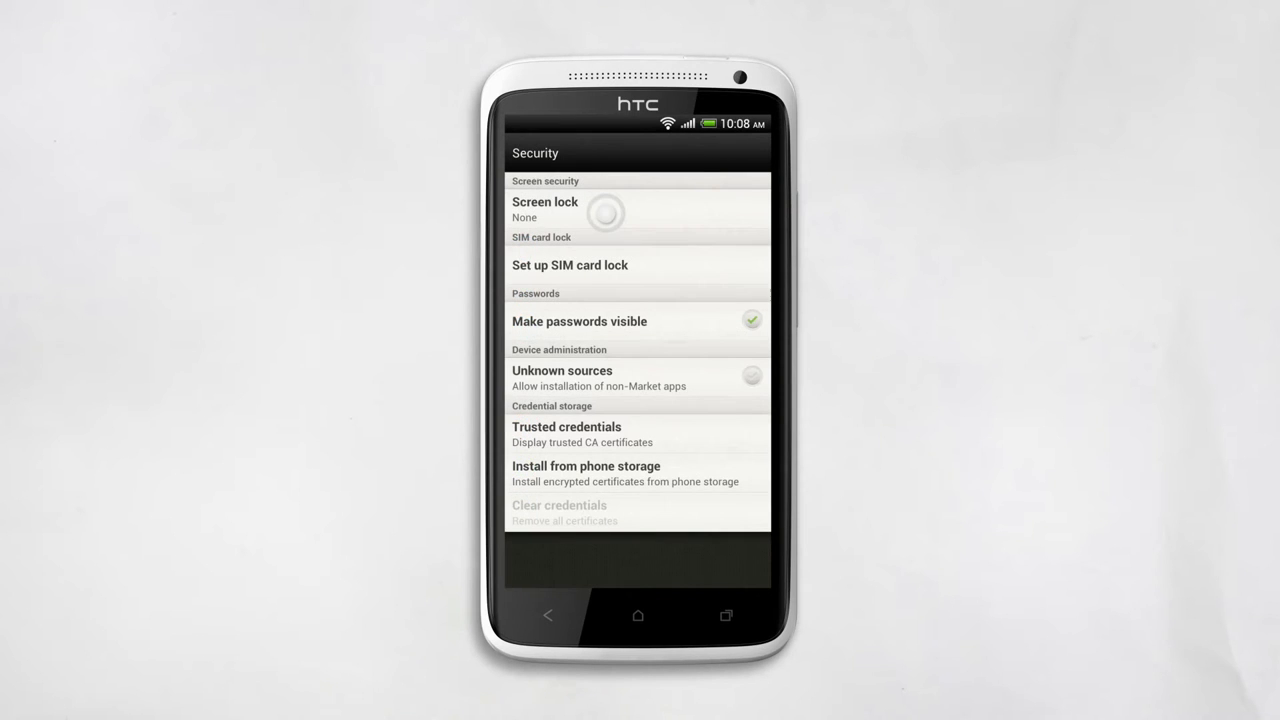
Step: Choose Face Unlock as the screen lock and capture the owner's face
{"action": "left_click", "coordinate": [545, 208]}
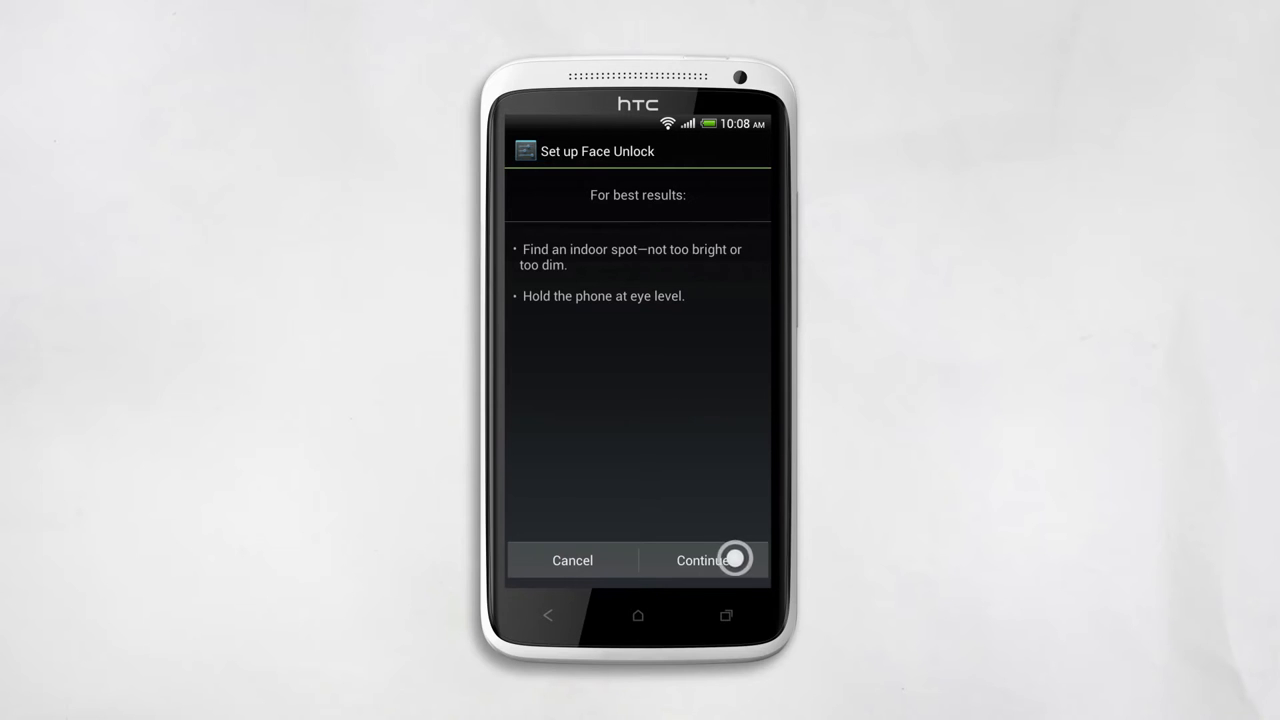
{"action": "left_click", "coordinate": [702, 560]}
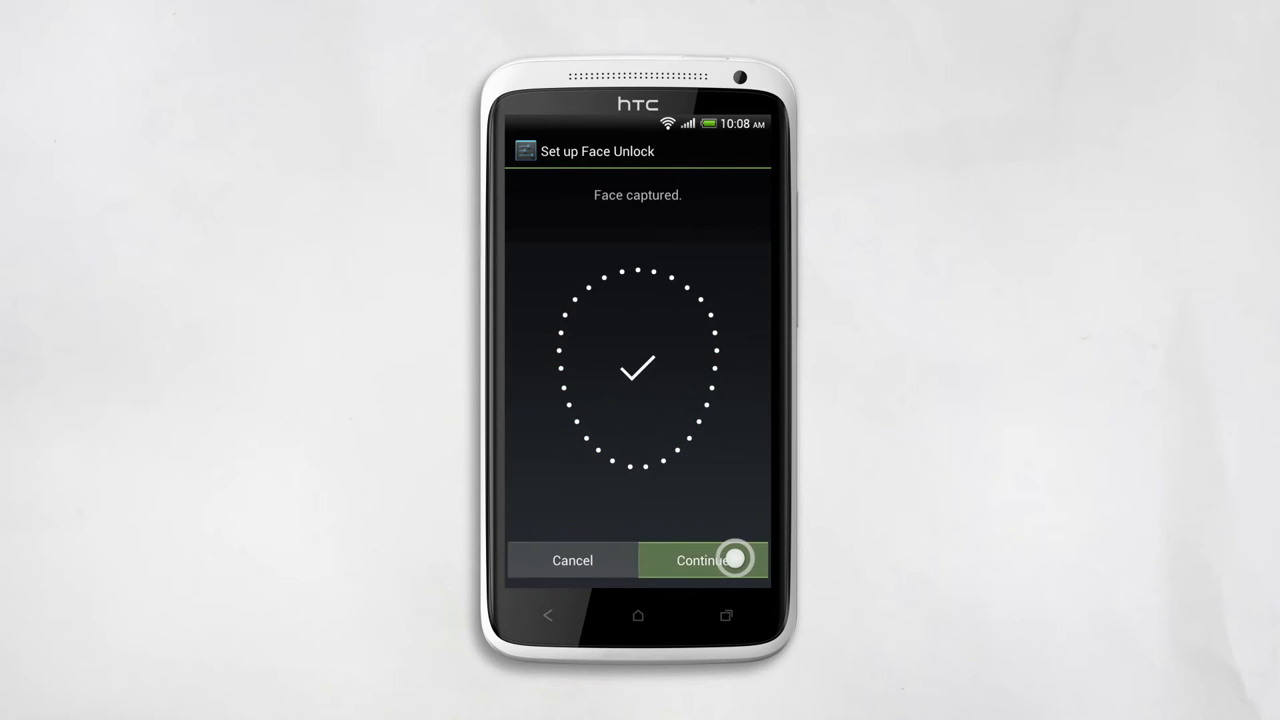
{"action": "left_click", "coordinate": [702, 560]}
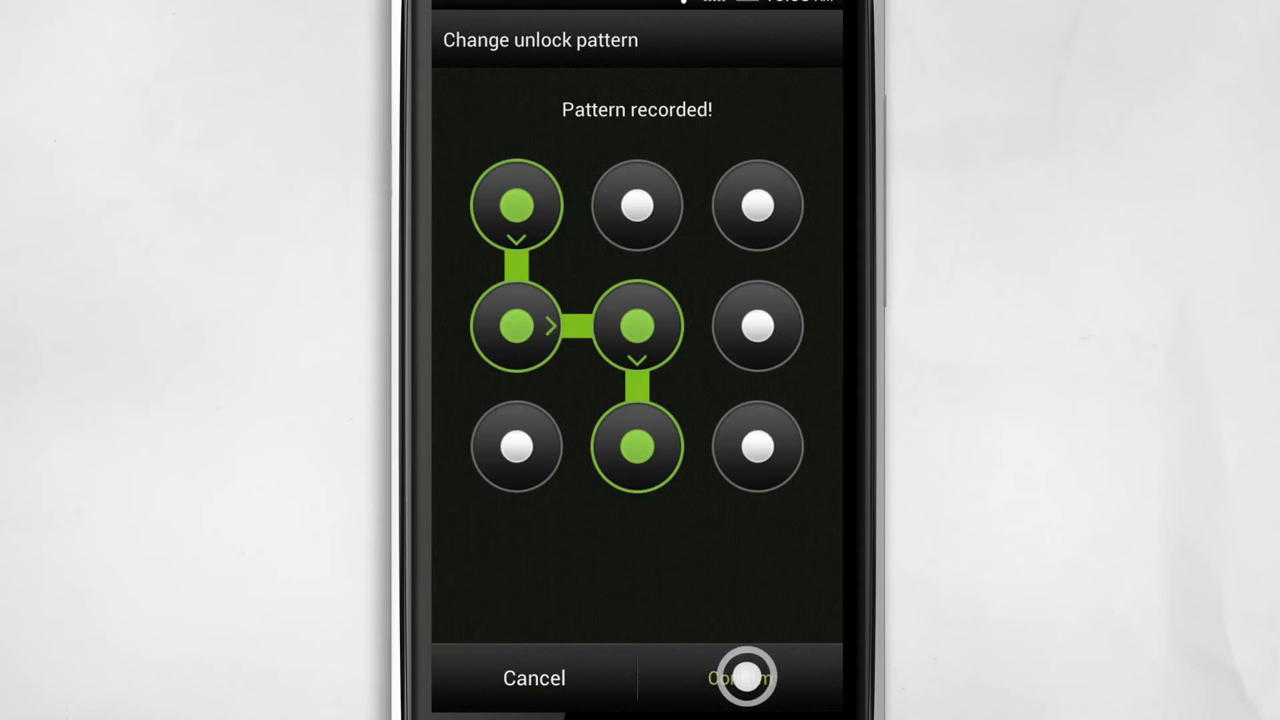
Step: Confirm the drawn backup unlock pattern
{"action": "left_click", "coordinate": [740, 678]}
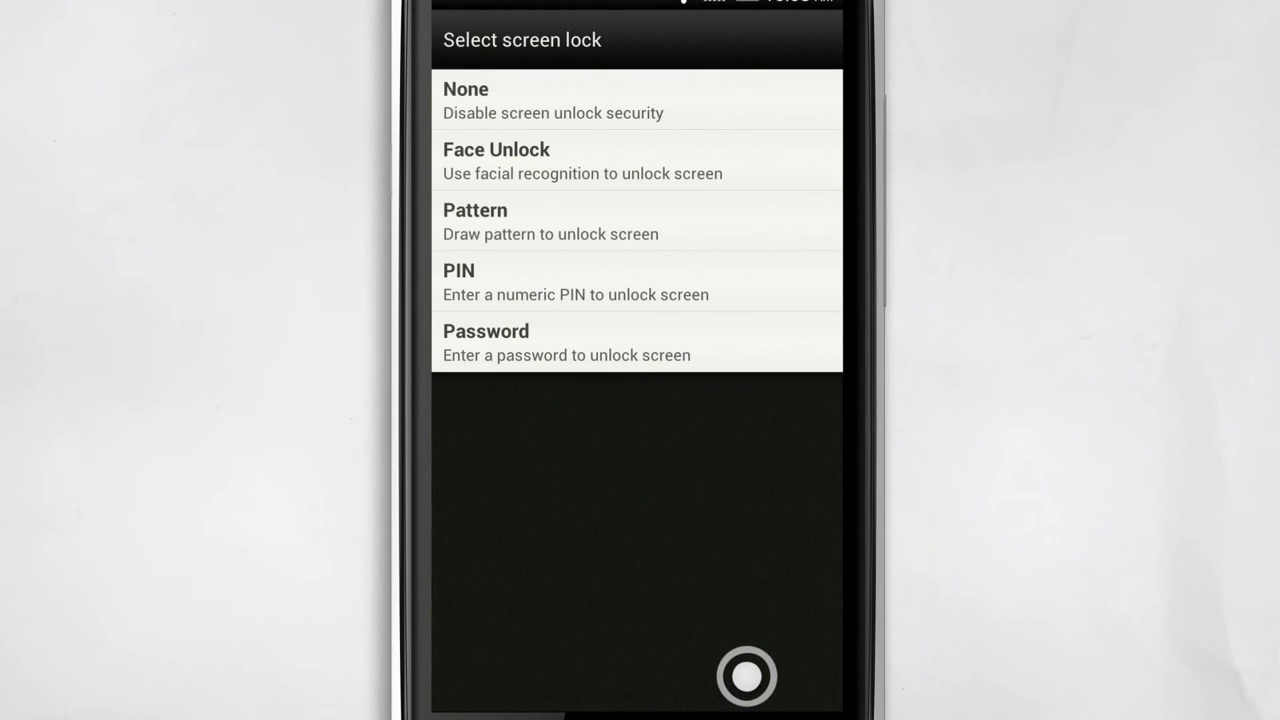
Step: Choose PIN as the screen lock, enter a four-digit code and continue
{"action": "left_click", "coordinate": [575, 281]}
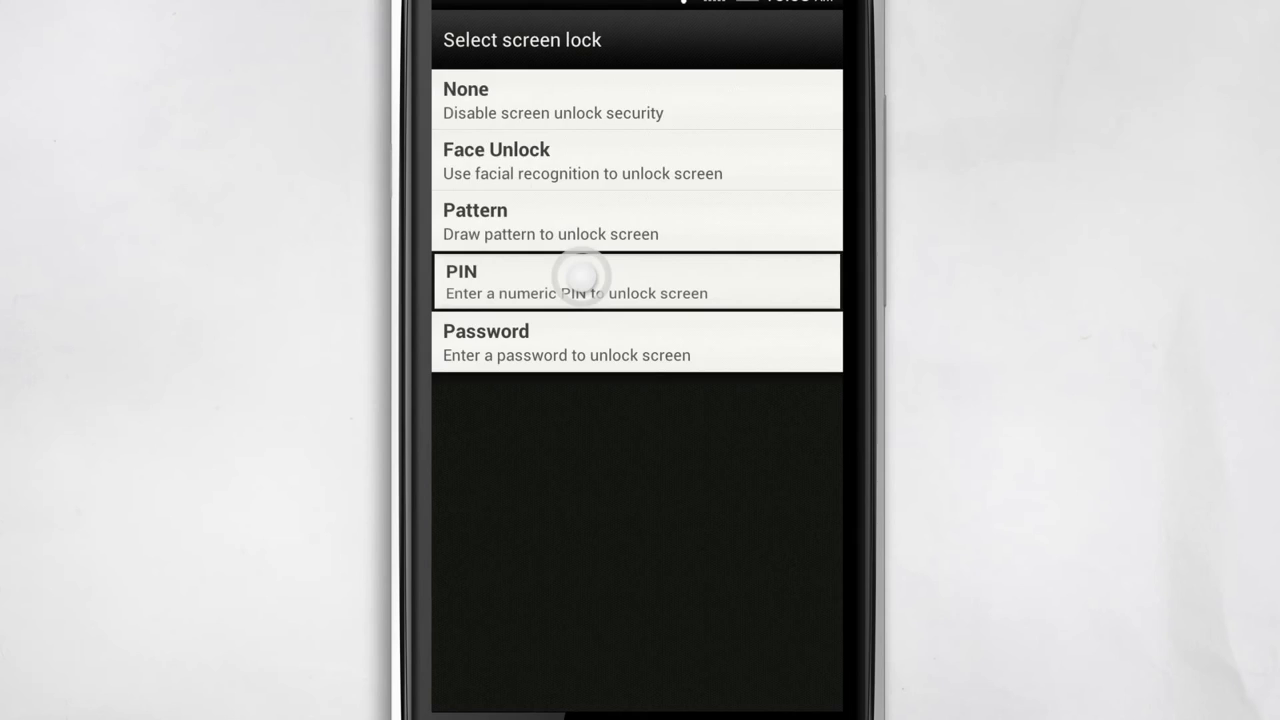
{"action": "left_click", "coordinate": [636, 280]}
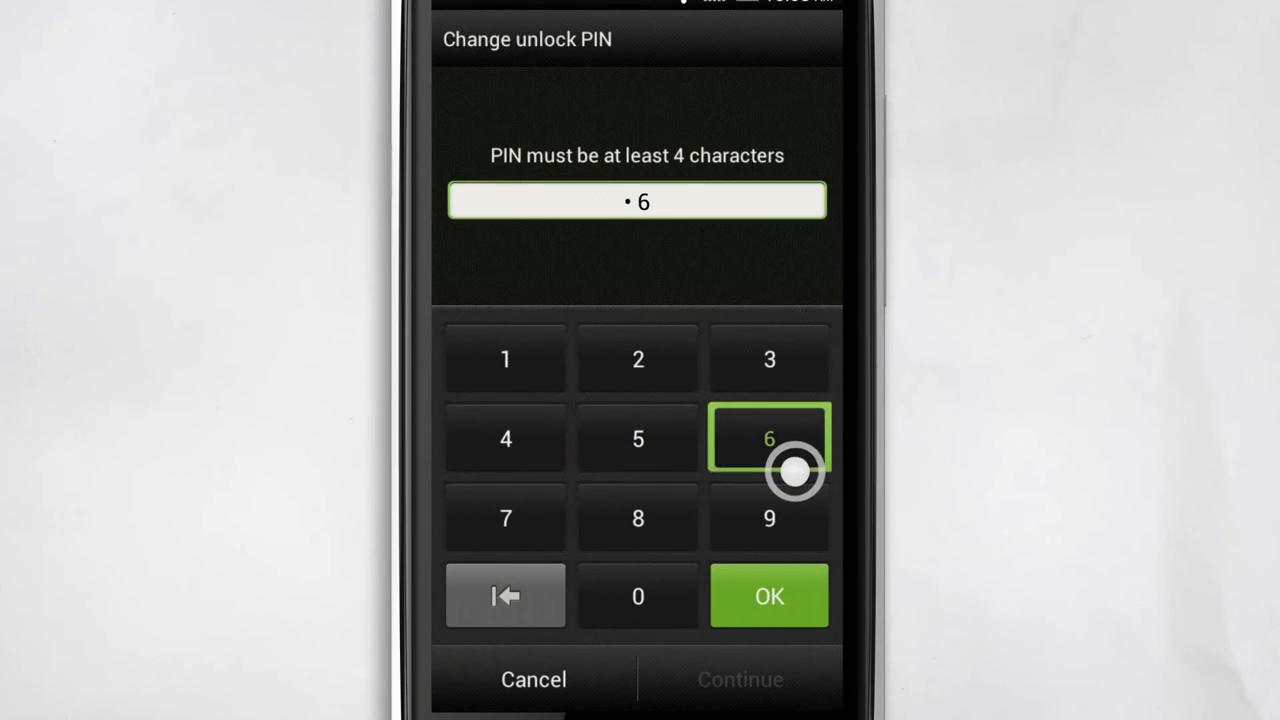
{"action": "left_click", "coordinate": [505, 359]}
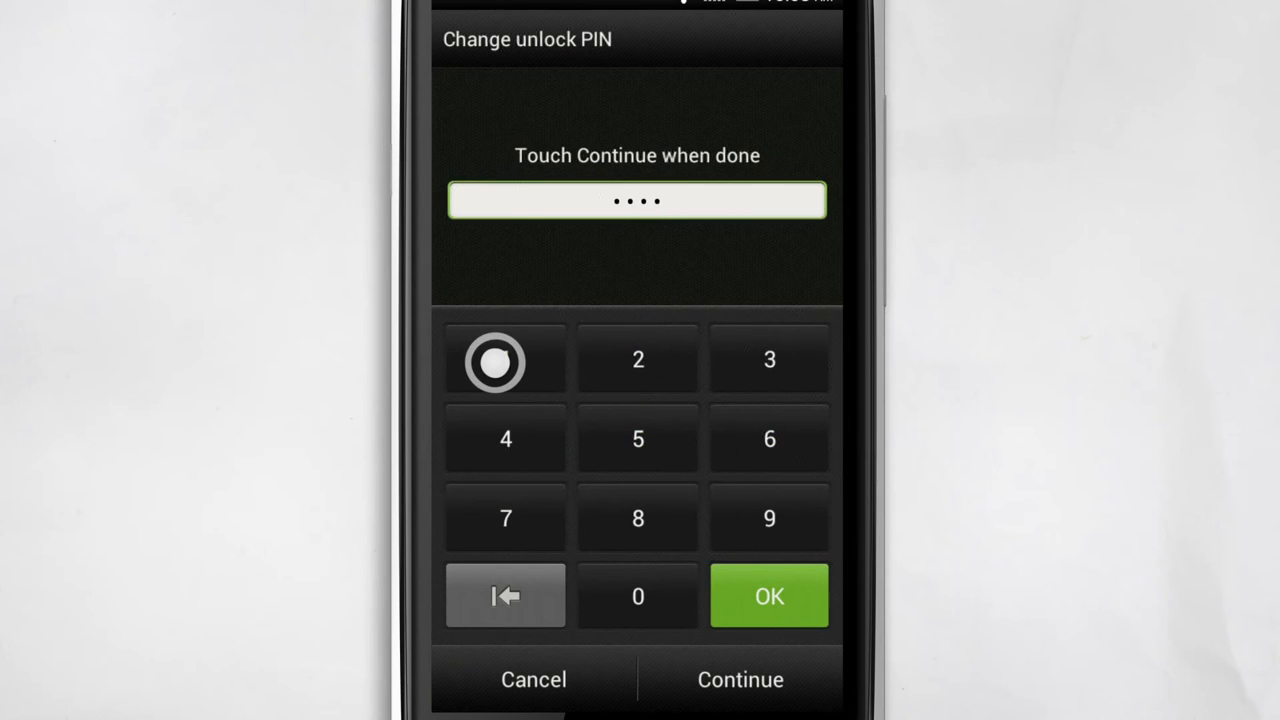
{"action": "left_click", "coordinate": [740, 679]}
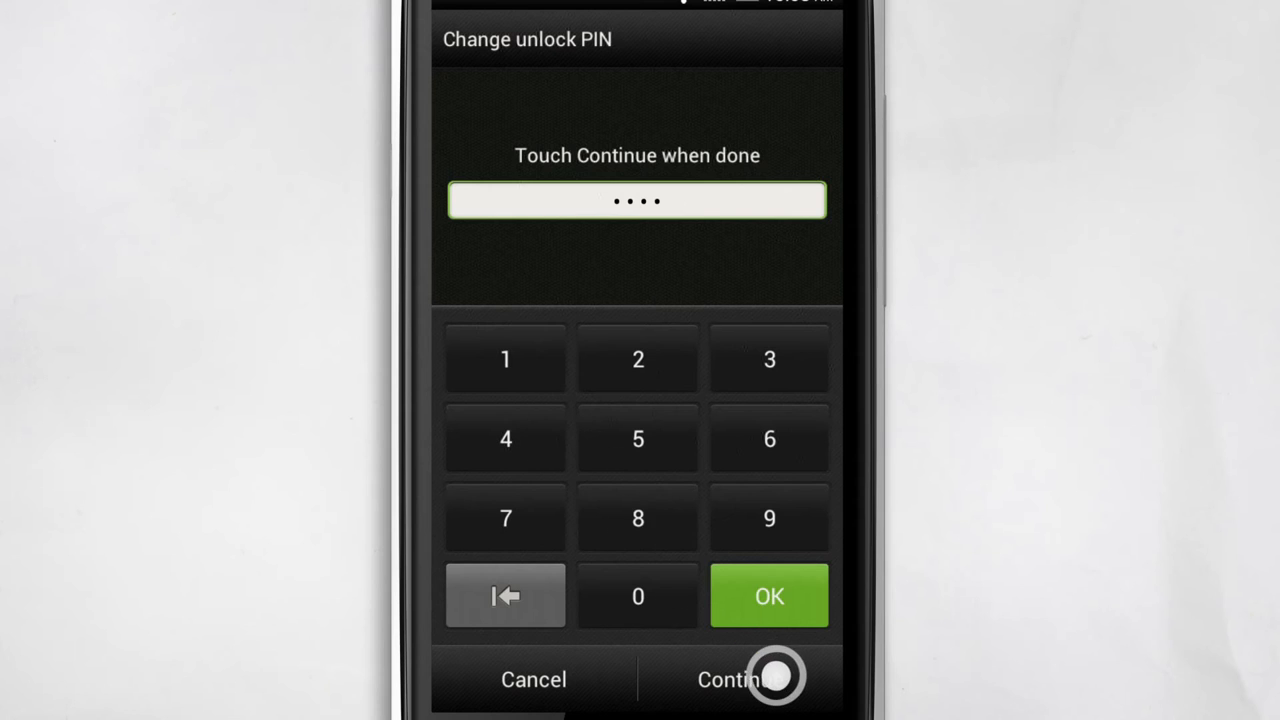
{"action": "left_click", "coordinate": [731, 679]}
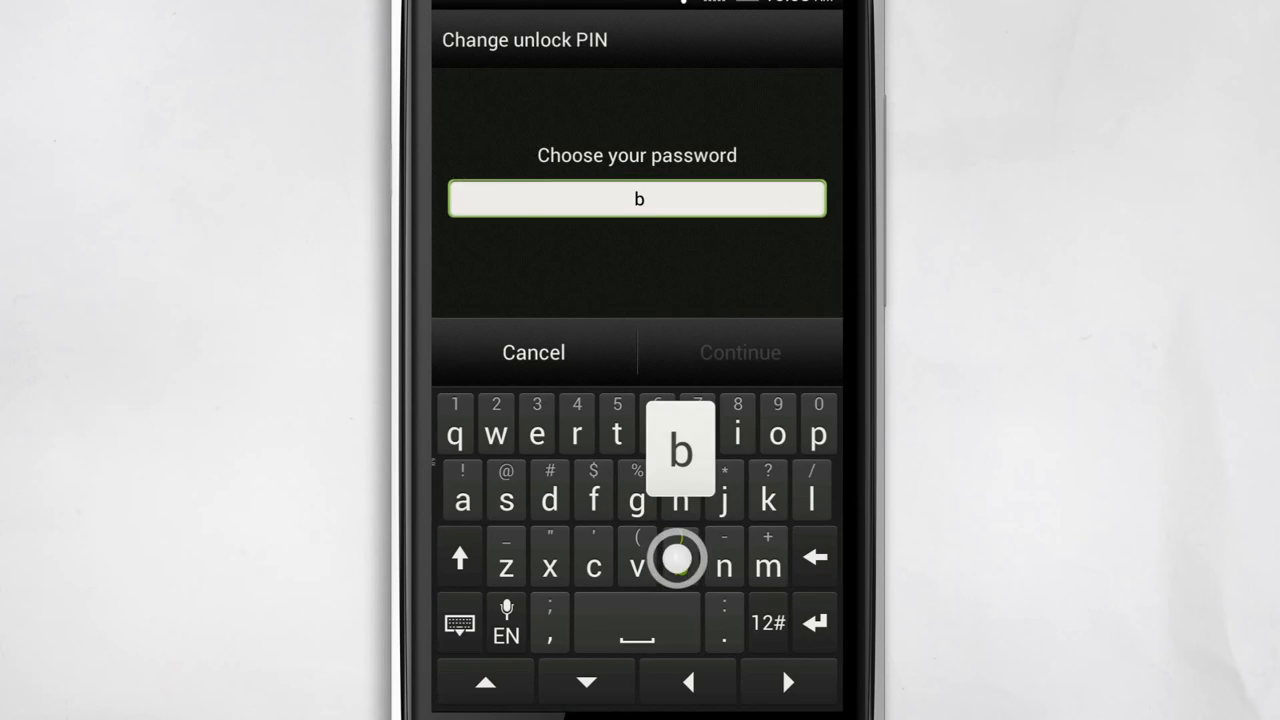
Step: Enter an eleven-character letters-and-digits password and submit it
{"action": "left_click", "coordinate": [738, 433]}
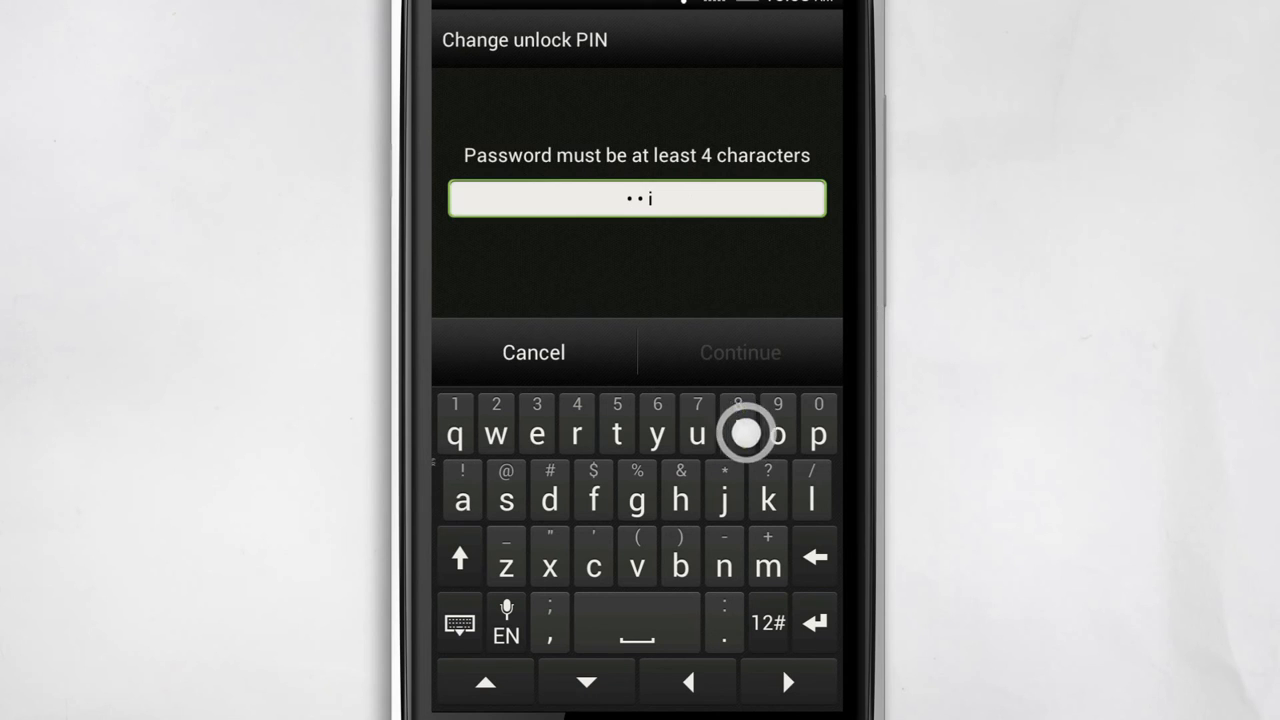
{"action": "left_click", "coordinate": [657, 432]}
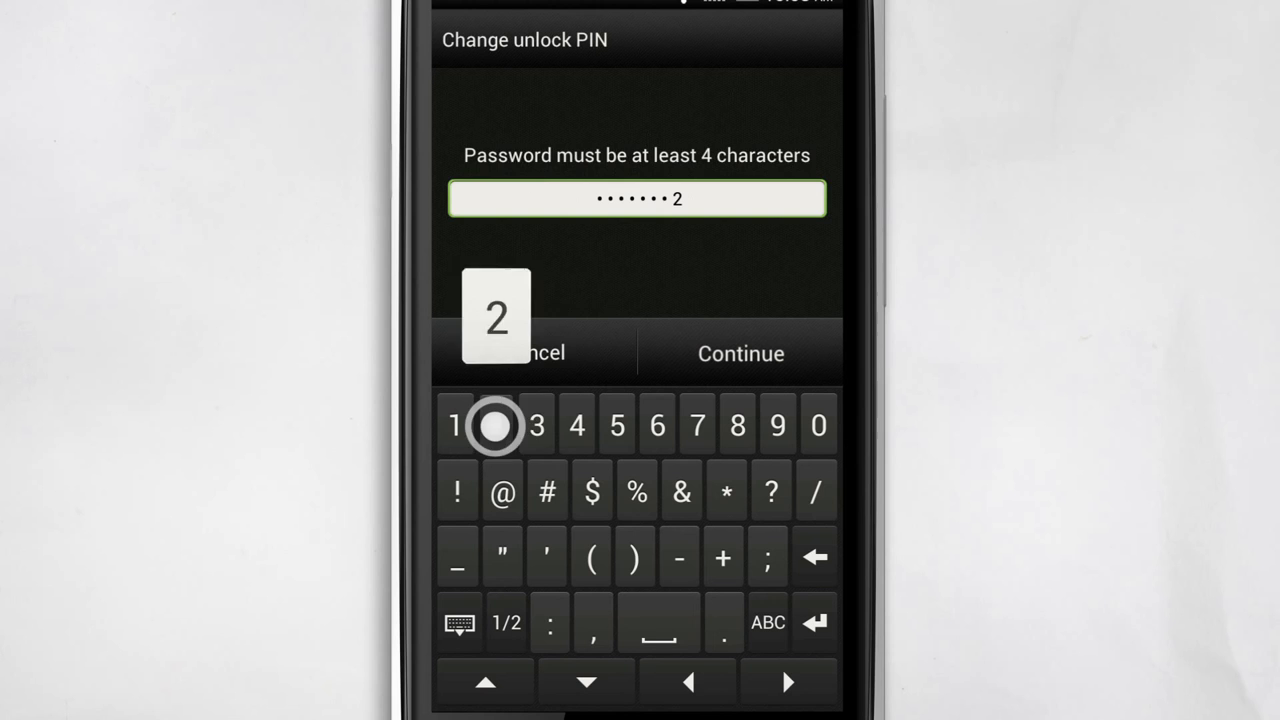
{"action": "left_click", "coordinate": [617, 423]}
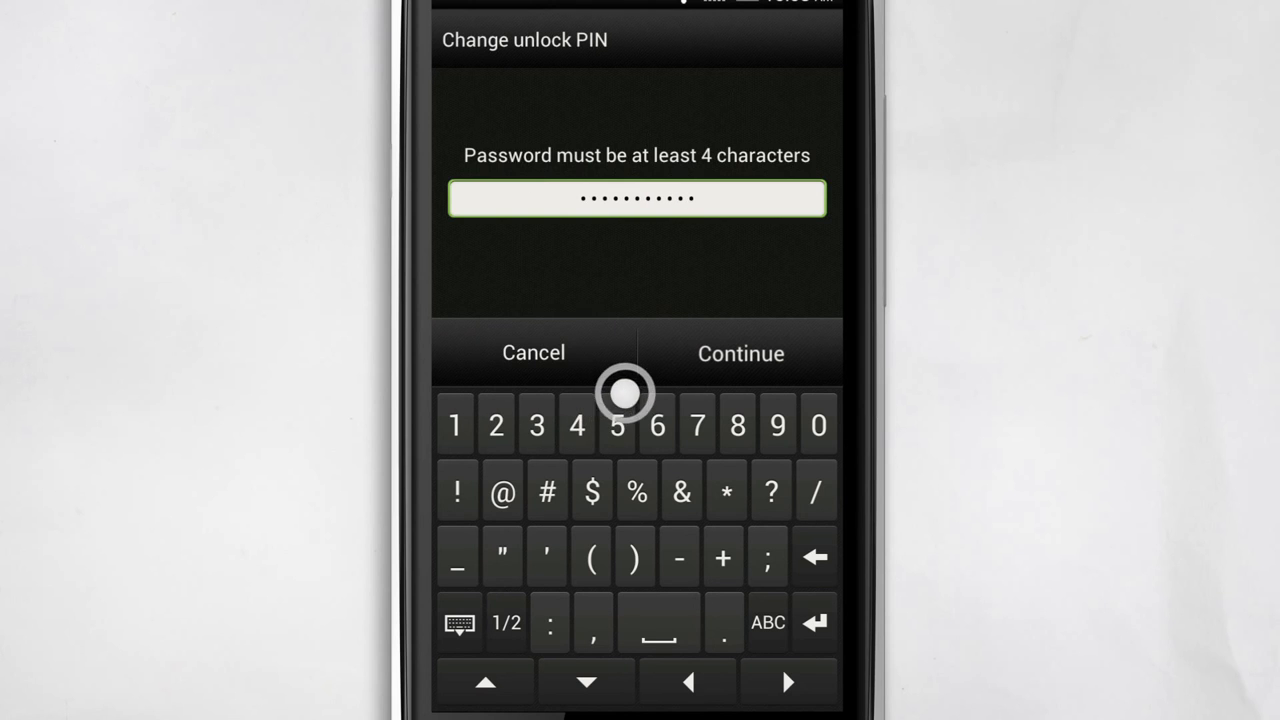
{"action": "left_click", "coordinate": [740, 352]}
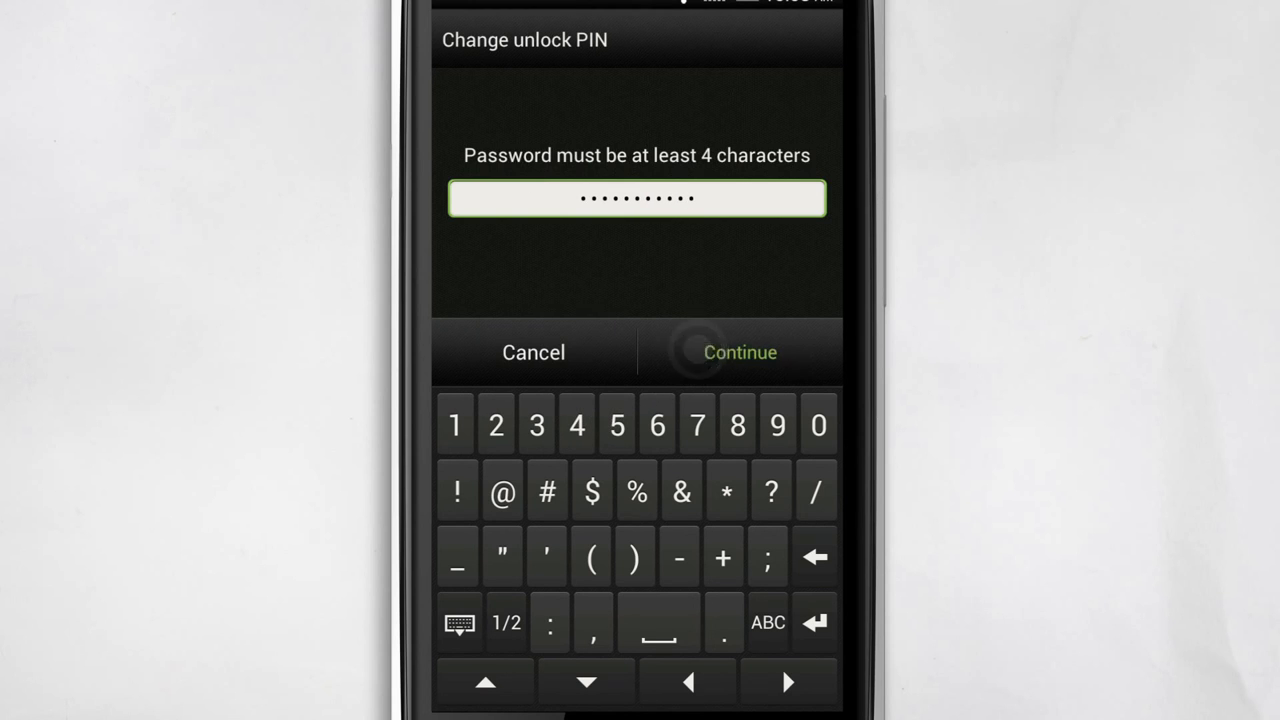